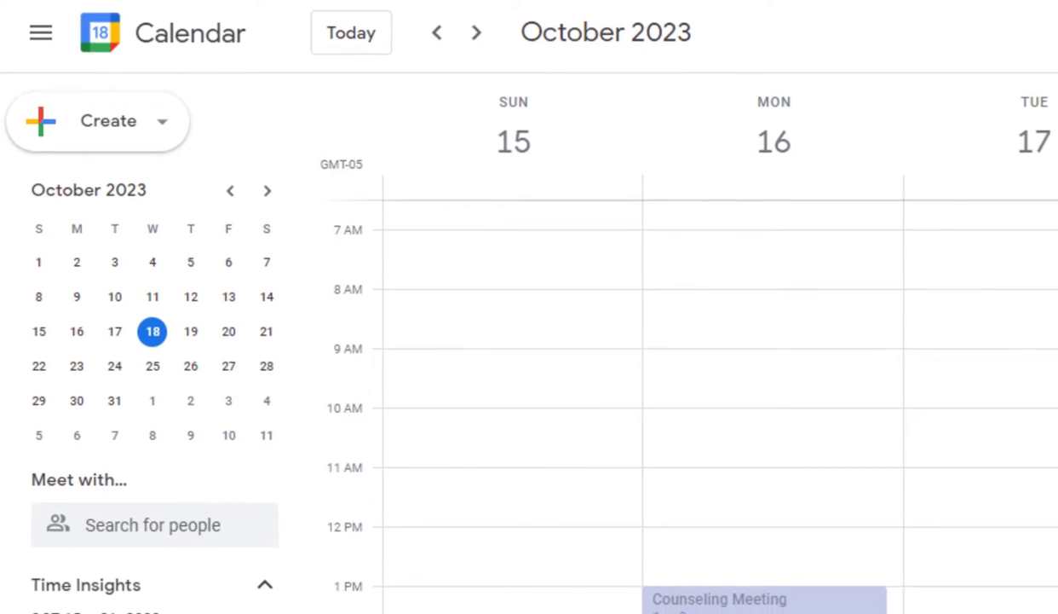
Step: Scroll the calendar and open the Counseling Meeting's details
scroll("down", 3)
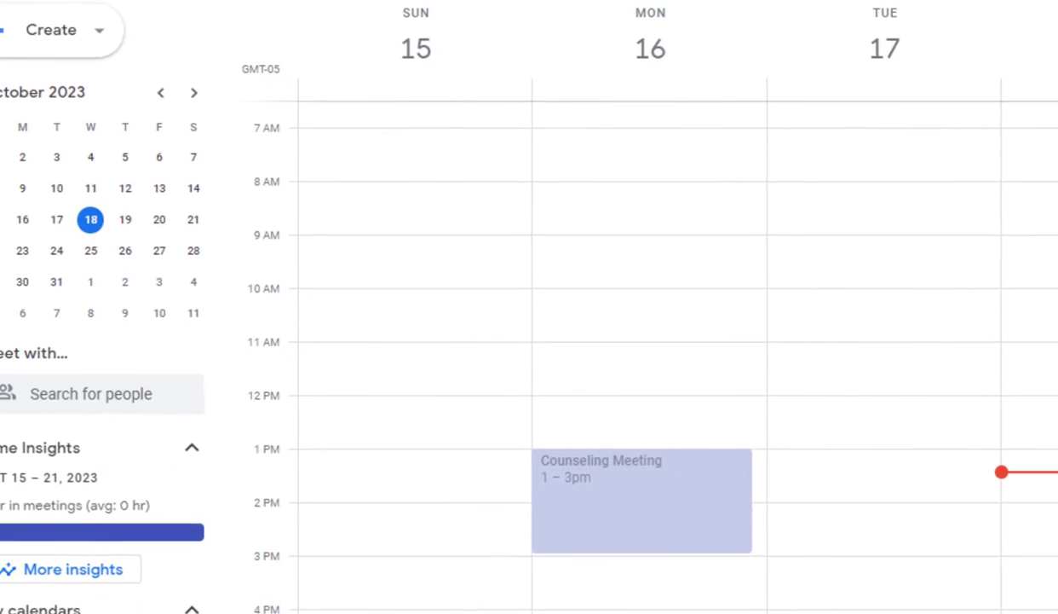
scroll("down", 3)
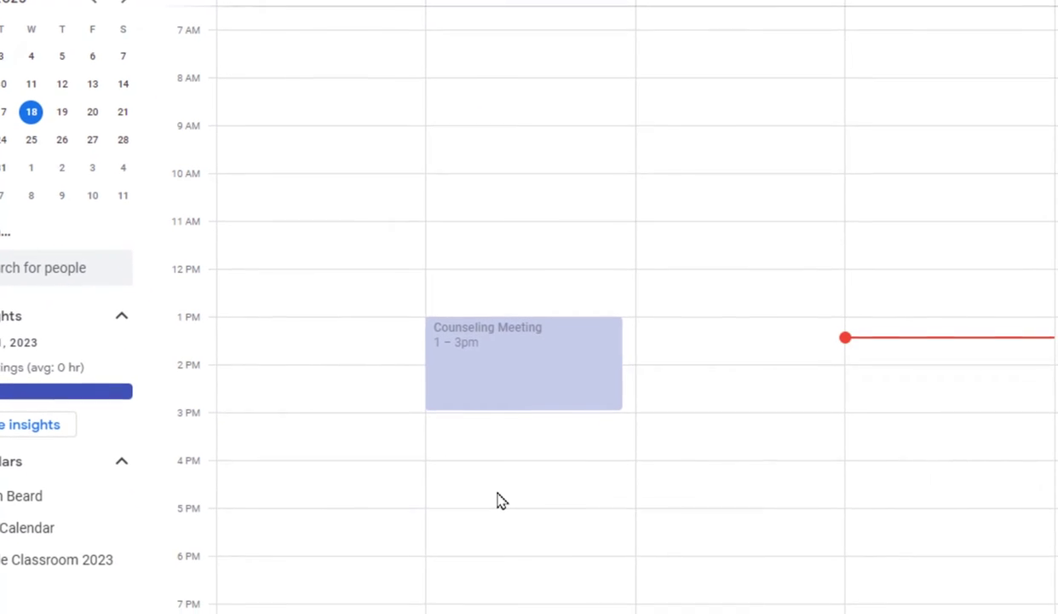
scroll("down", 3)
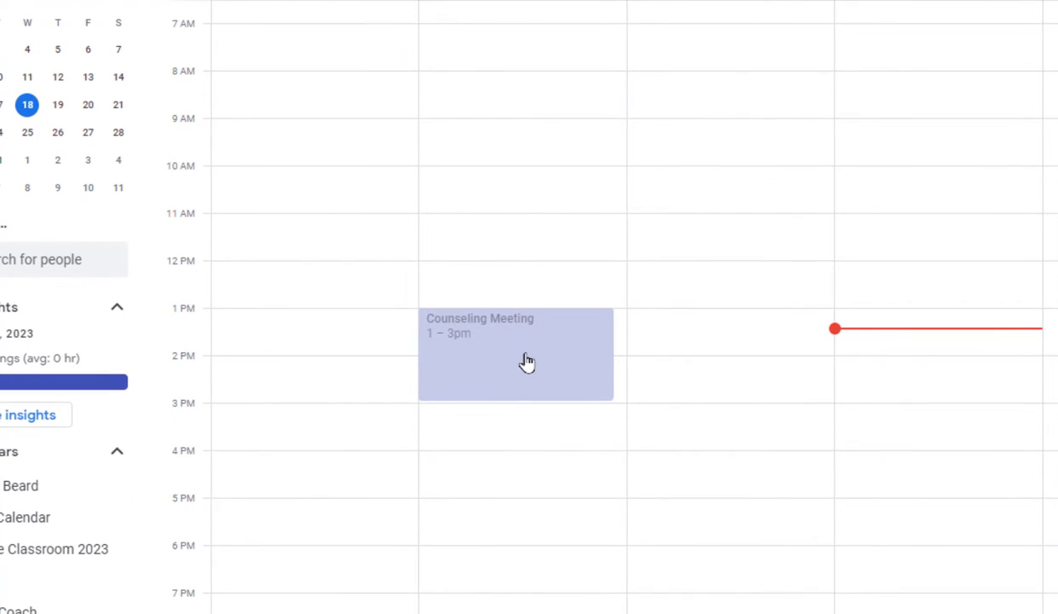
mouse_move(503, 358)
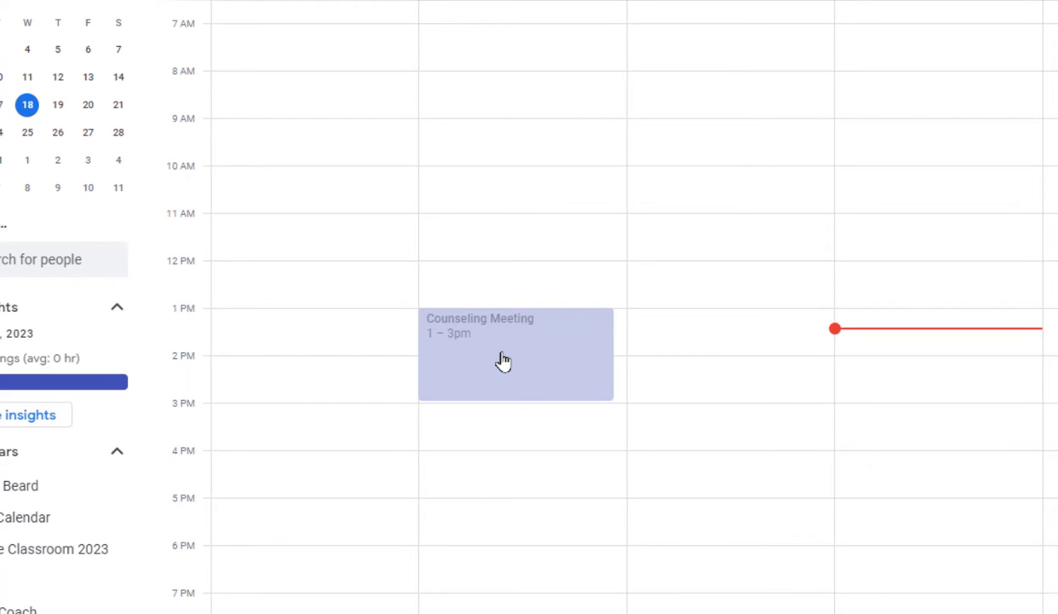
left_click(502, 357)
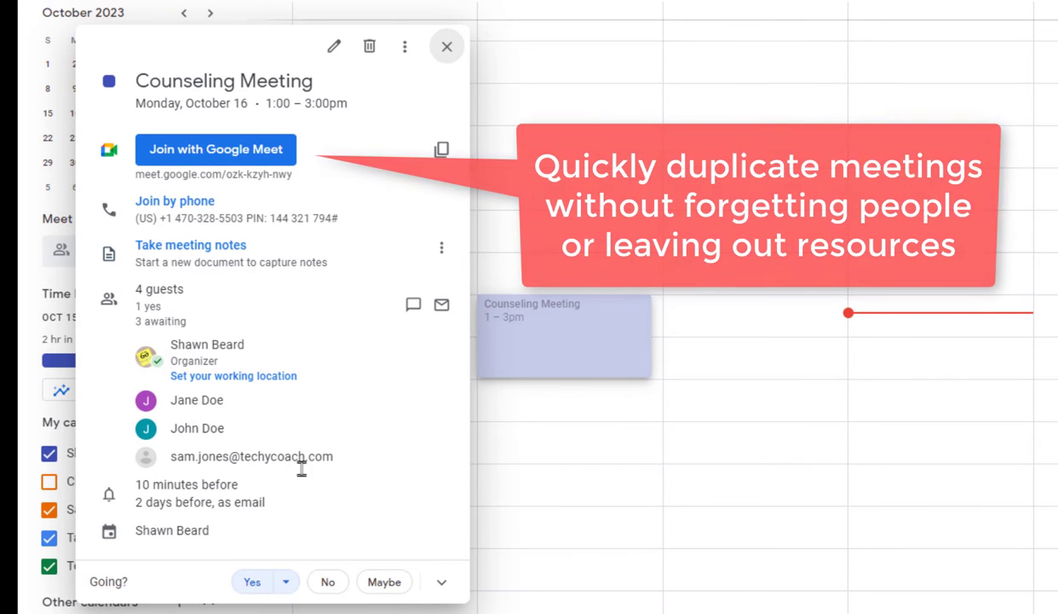
mouse_move(190, 246)
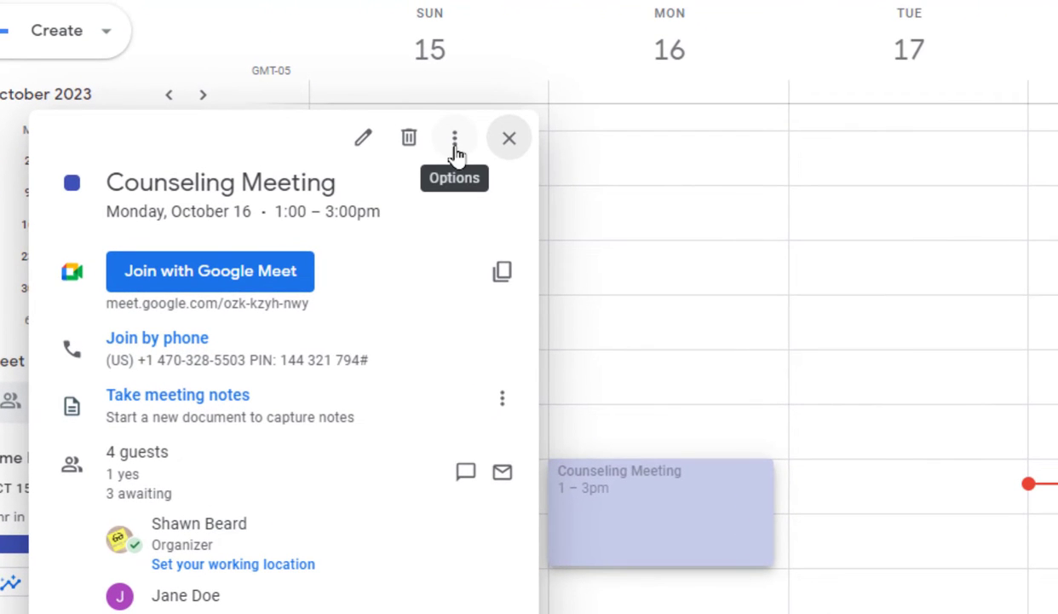
Step: Duplicate the Counseling Meeting, move the copy to October 25, and add meeting notes
left_click(454, 137)
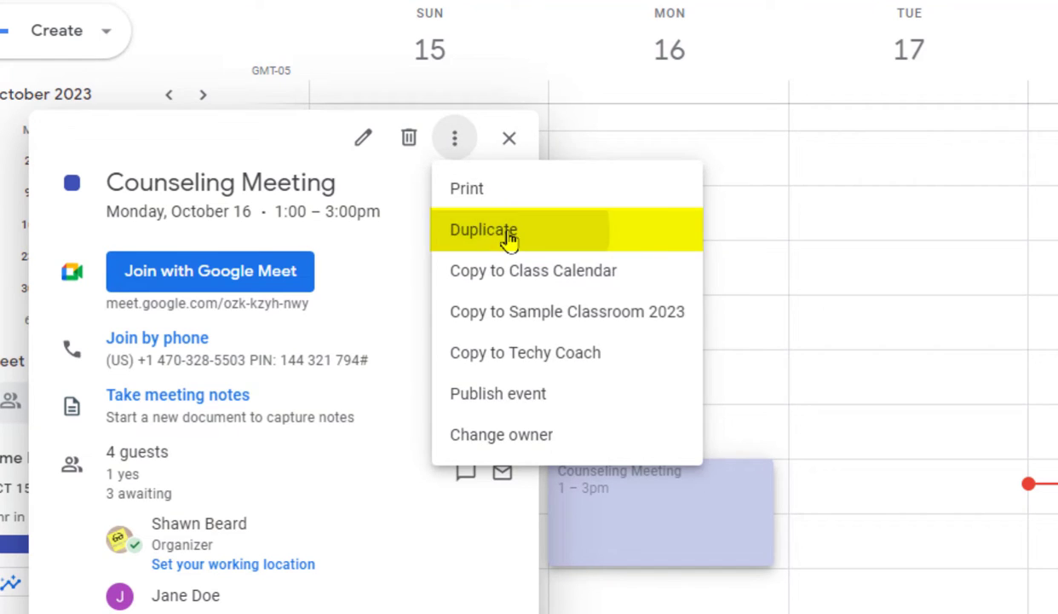
left_click(483, 229)
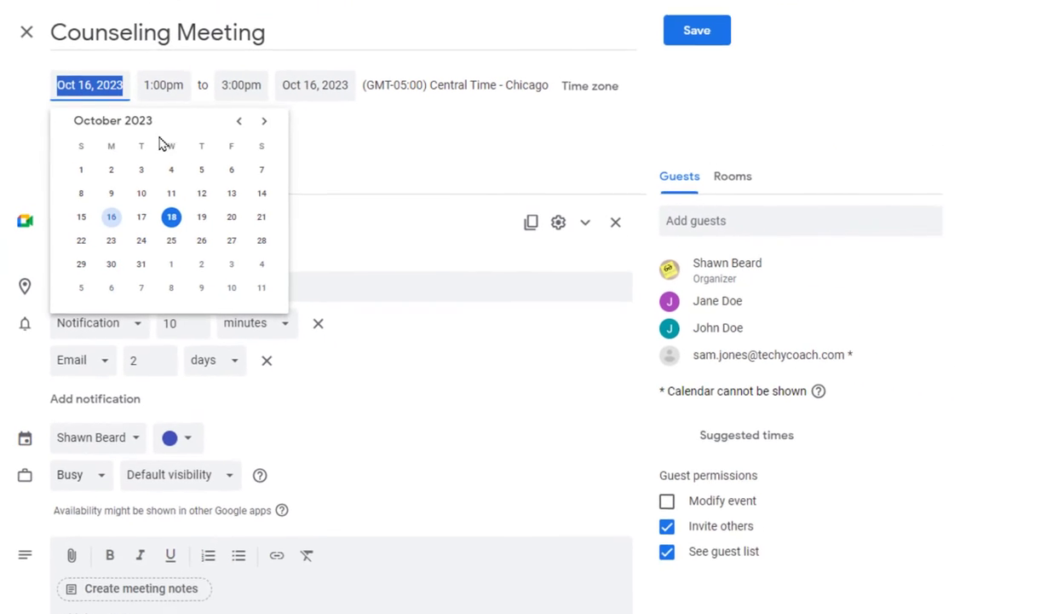
left_click(171, 239)
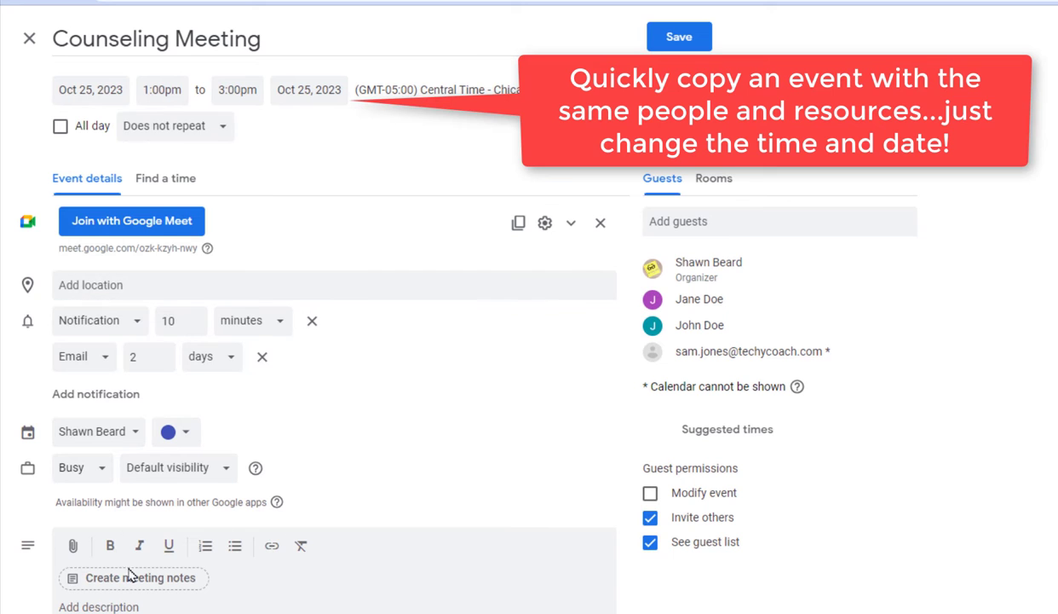
left_click(133, 578)
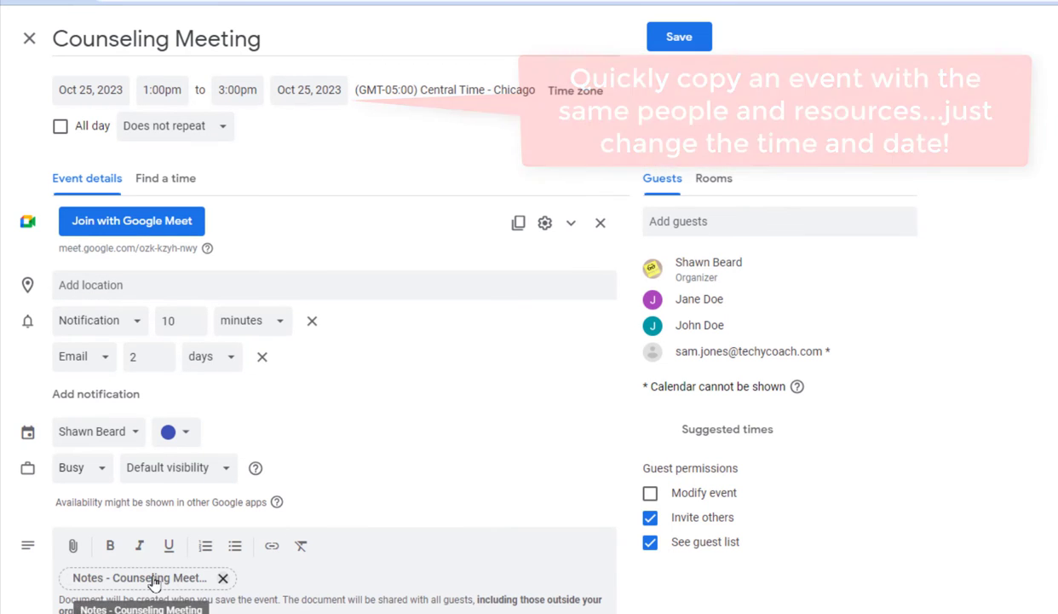
Step: Save the copied meeting, answer the guest email prompt, and view the week of Oct 25
left_click(678, 36)
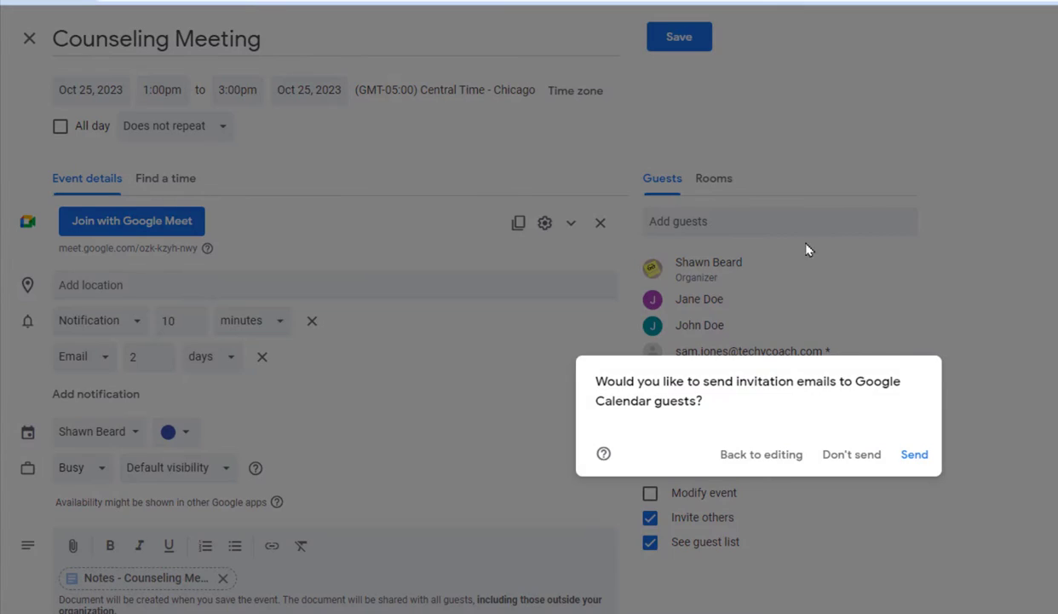
left_click(914, 453)
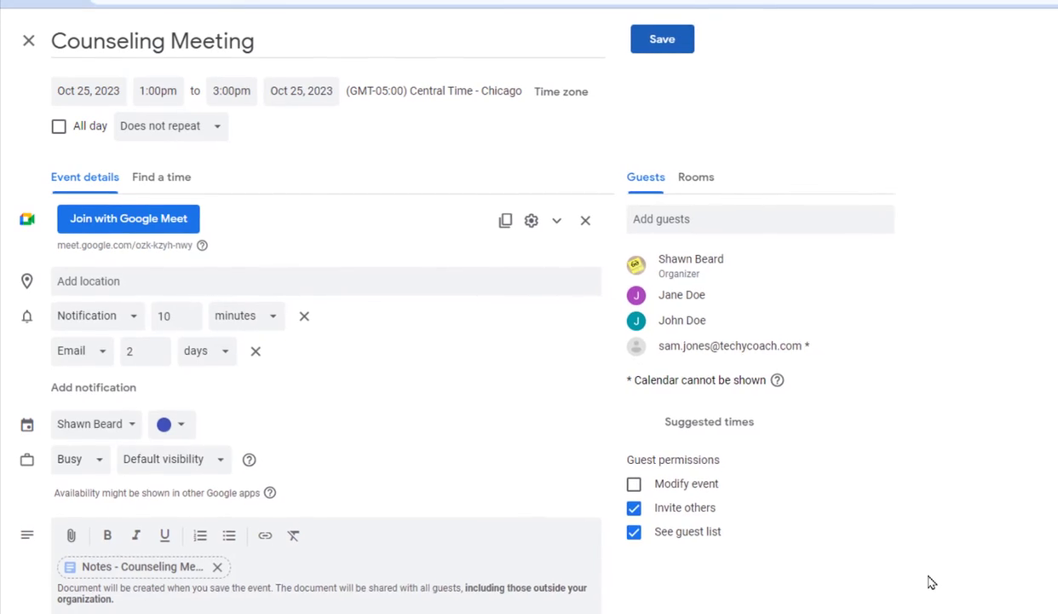
left_click(662, 40)
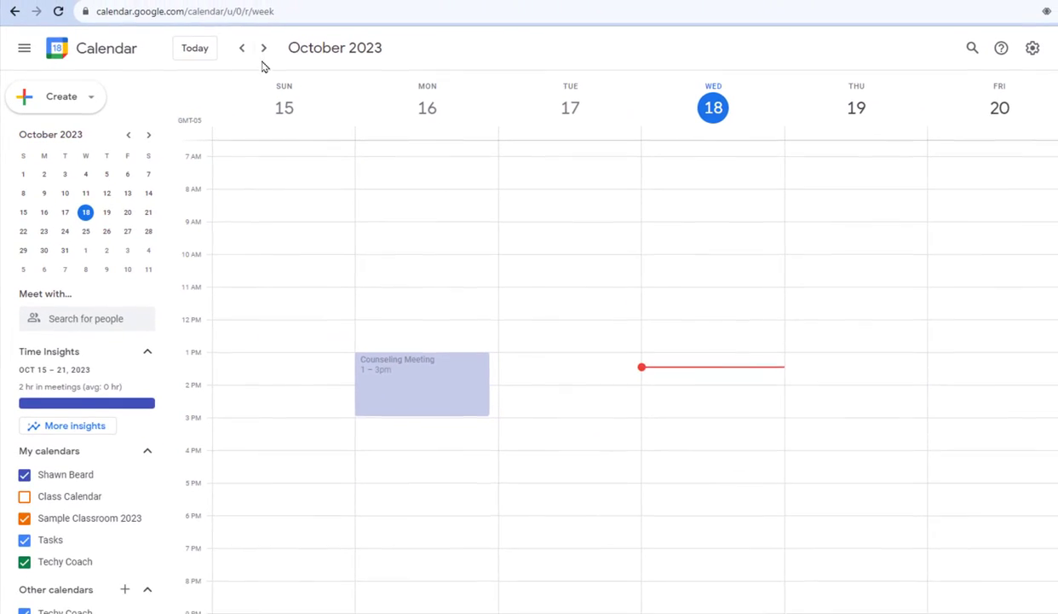
left_click(263, 48)
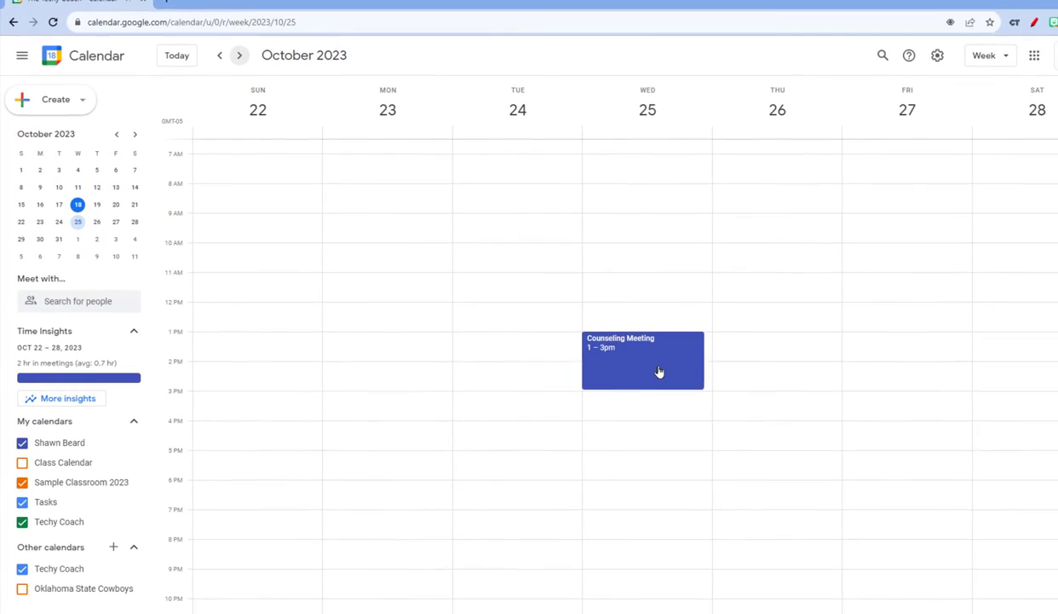